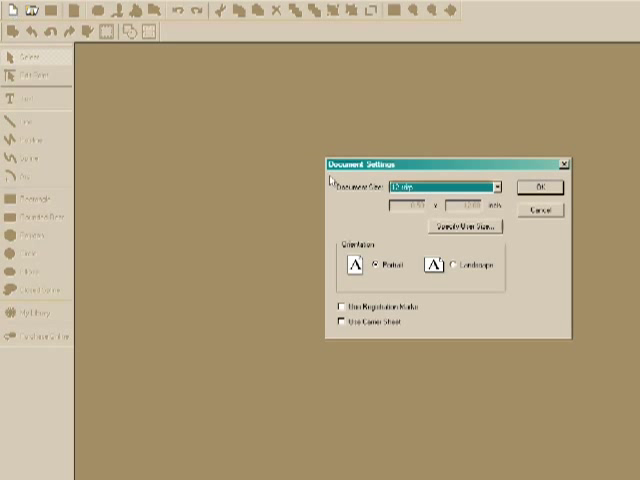
Step: Create a new portrait Letter page with registration marks enabled
left_click(496, 188)
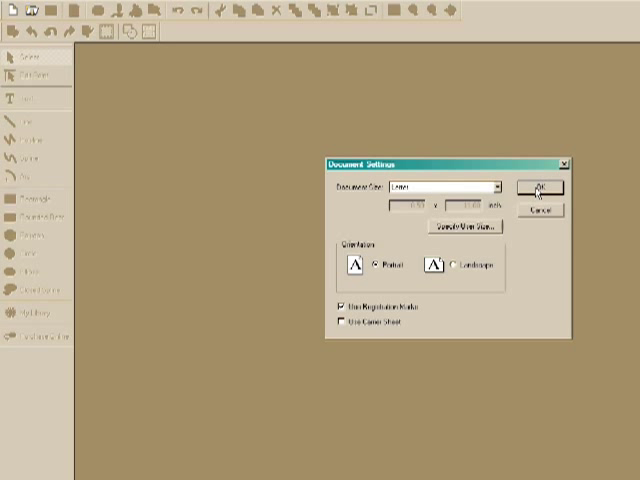
left_click(538, 188)
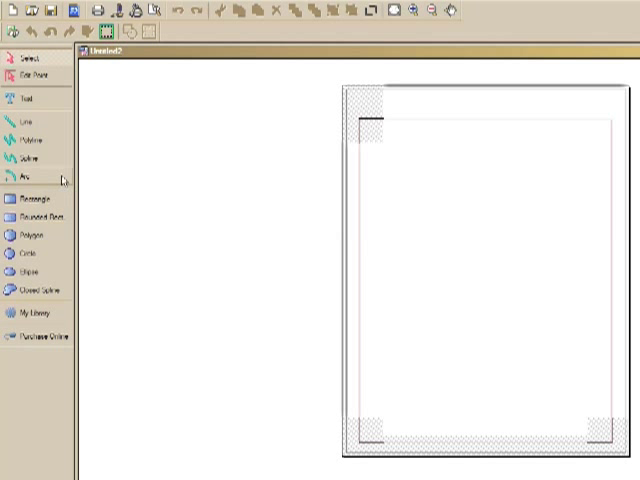
mouse_move(128, 340)
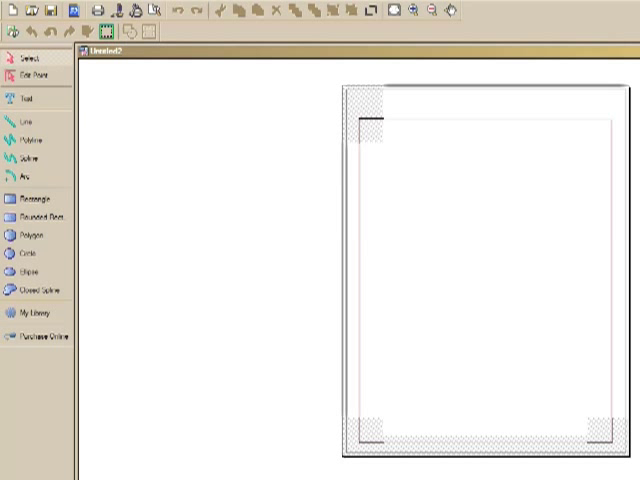
Step: Place the flower and leaf designs from My Library and search the library for 'sugar'
left_click(32, 316)
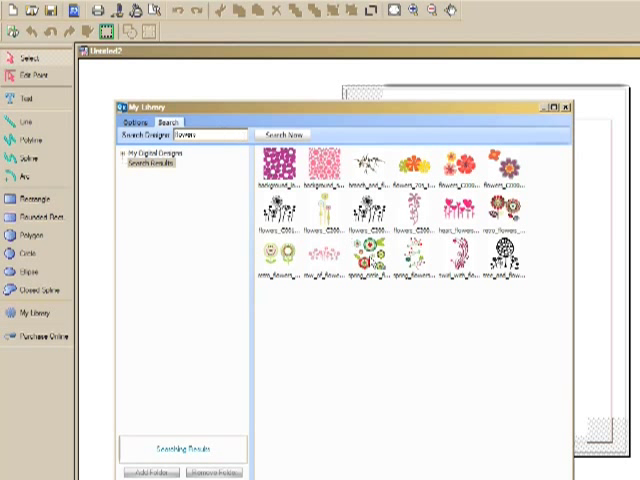
left_click(364, 270)
type("sugar")
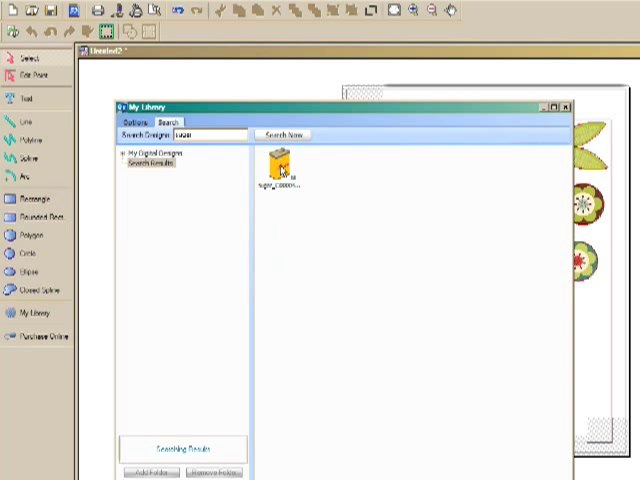
Step: Add the sugar tin design and shrink it with Keep aspect ratio in Position Settings
double_click(280, 164)
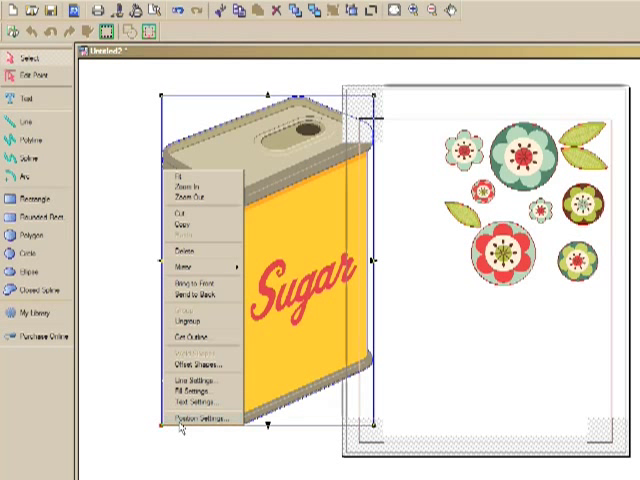
left_click(190, 412)
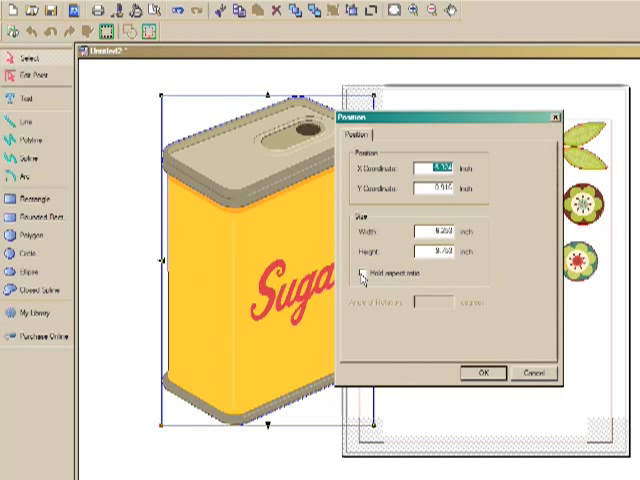
left_click(366, 272)
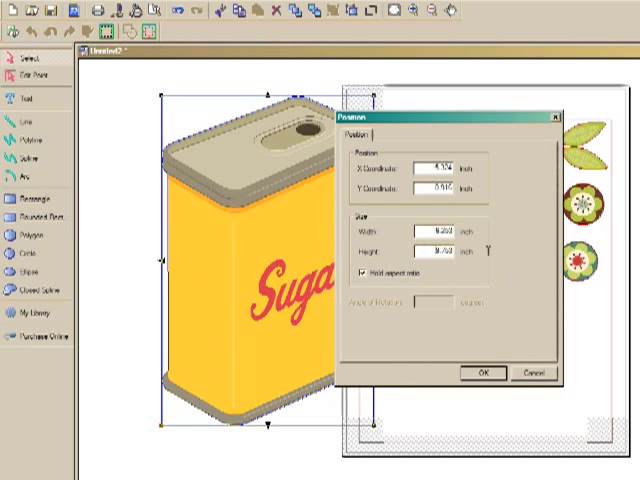
left_click(488, 372)
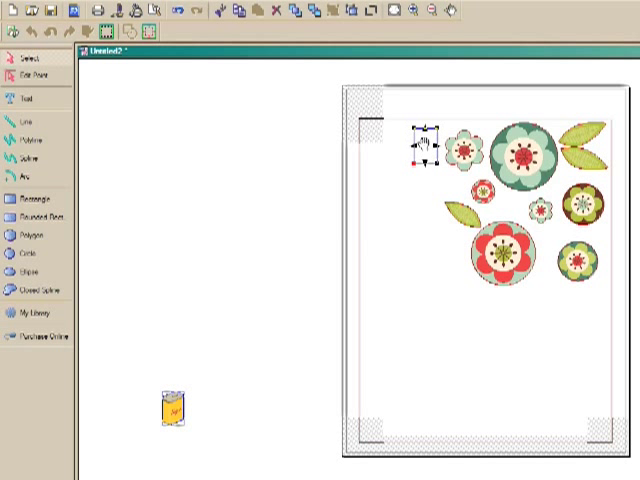
Step: Move the small sugar tin to the top left of the page beside the flowers
left_click_drag(172, 410, 416, 156)
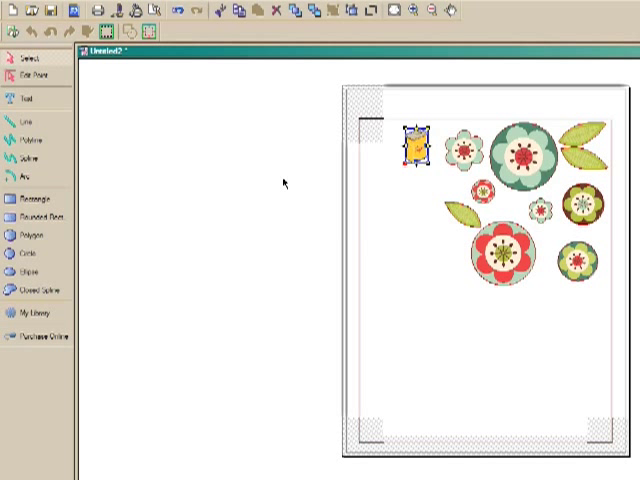
mouse_move(244, 188)
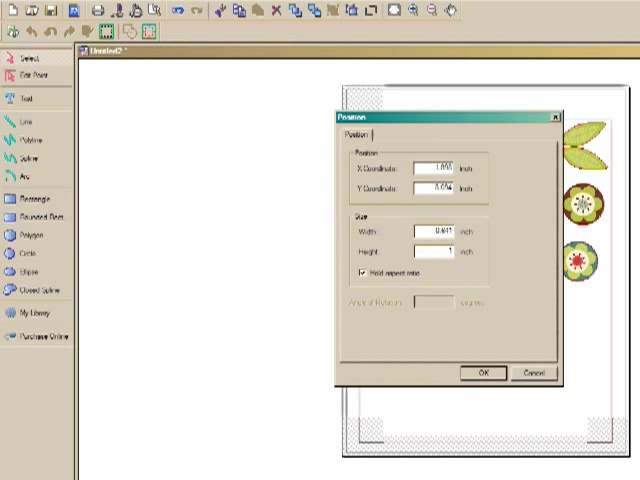
left_click(484, 372)
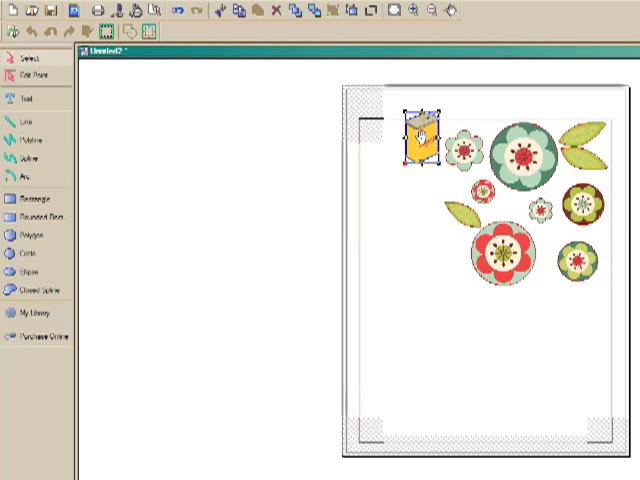
left_click_drag(420, 136, 418, 160)
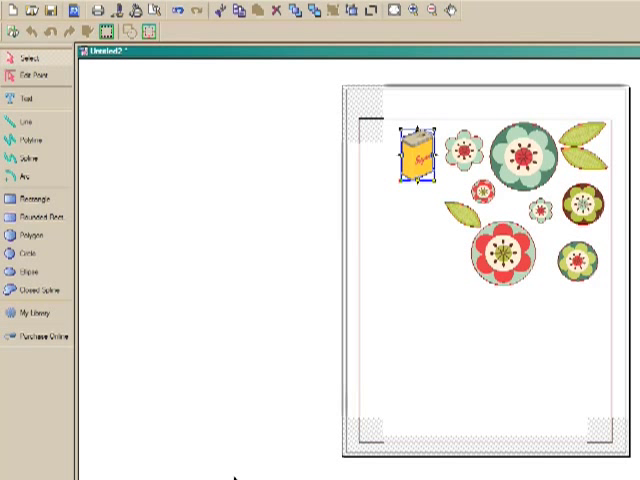
Step: Add the green tin from My Library, resize it and set it beside the sugar tin
left_click(28, 314)
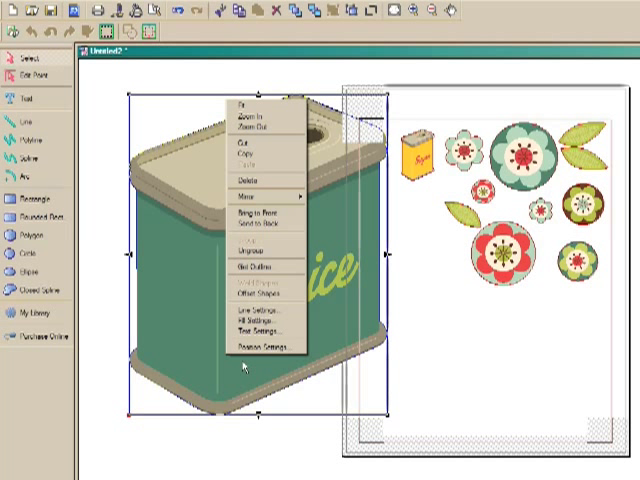
left_click(260, 340)
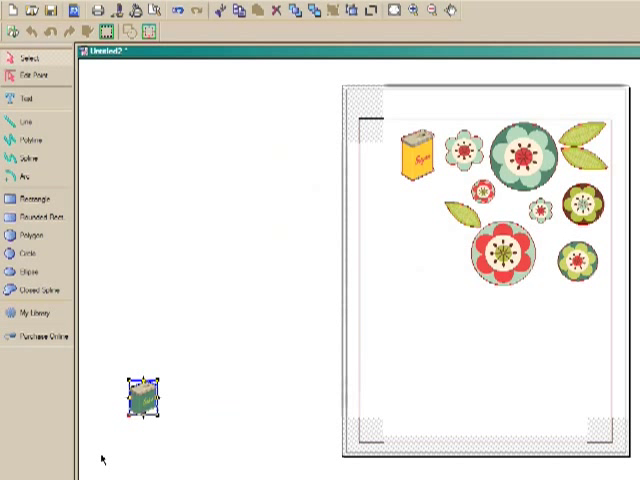
left_click_drag(142, 396, 322, 216)
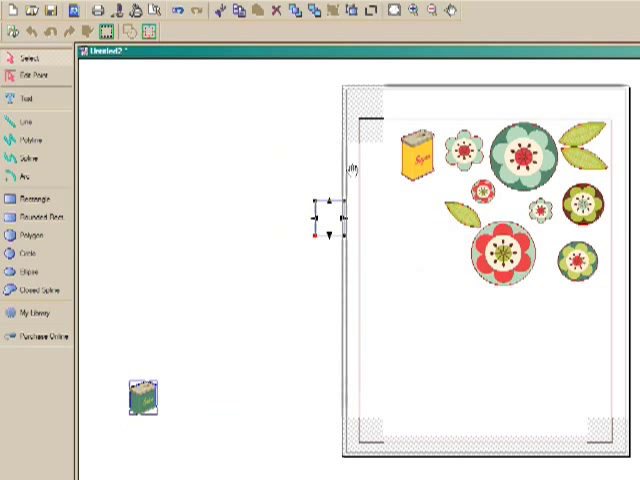
left_click_drag(320, 210, 382, 164)
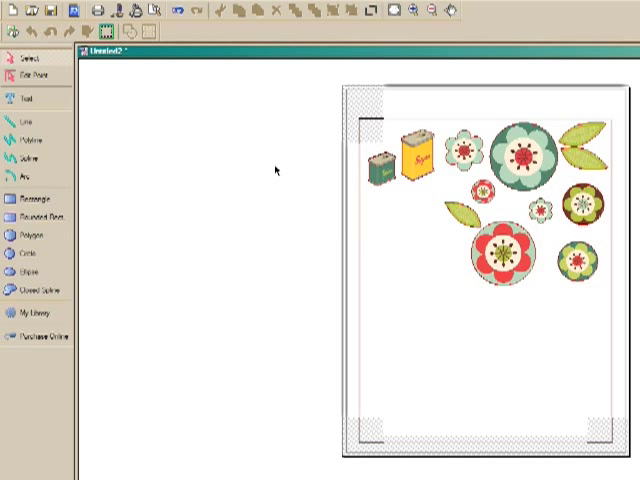
mouse_move(276, 170)
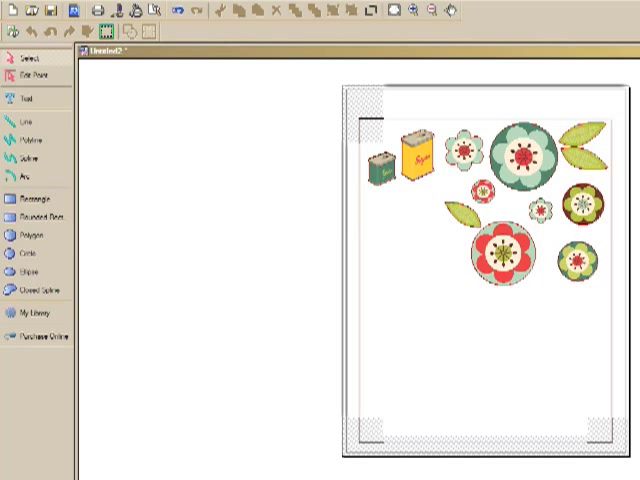
Step: Add the four coloured label banners from My Library in a column under the tins
left_click(36, 324)
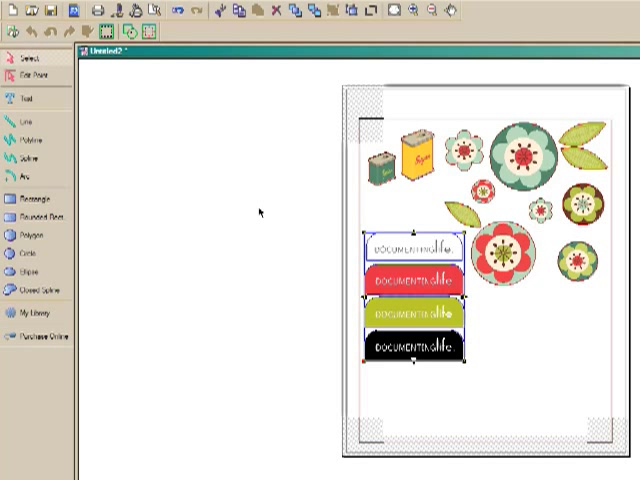
Step: Find the 'my TRAVELS' lettering design in My Library and place it across the page bottom
left_click(32, 316)
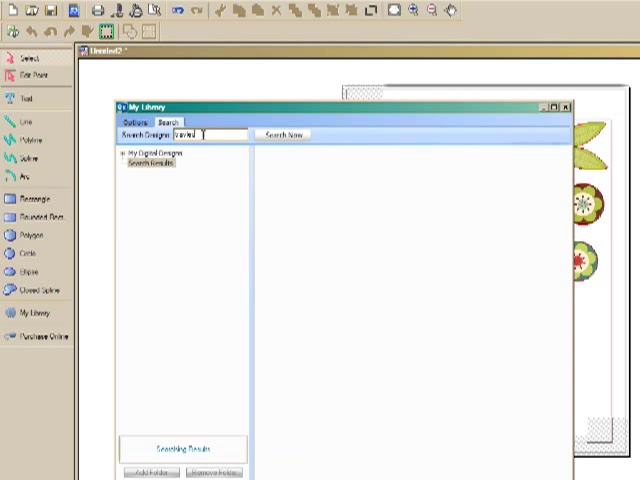
mouse_move(190, 132)
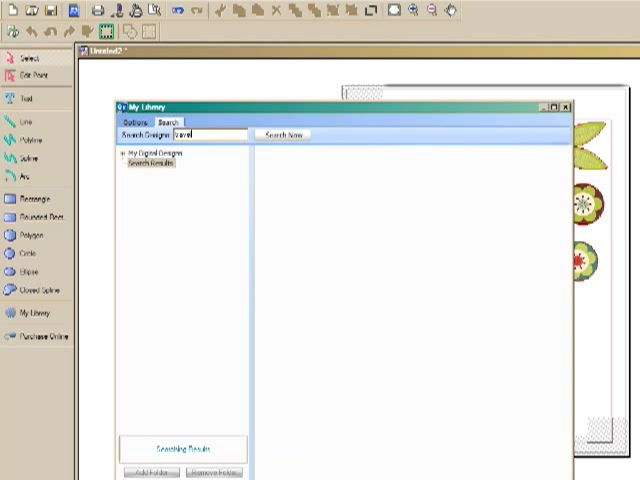
left_click(286, 134)
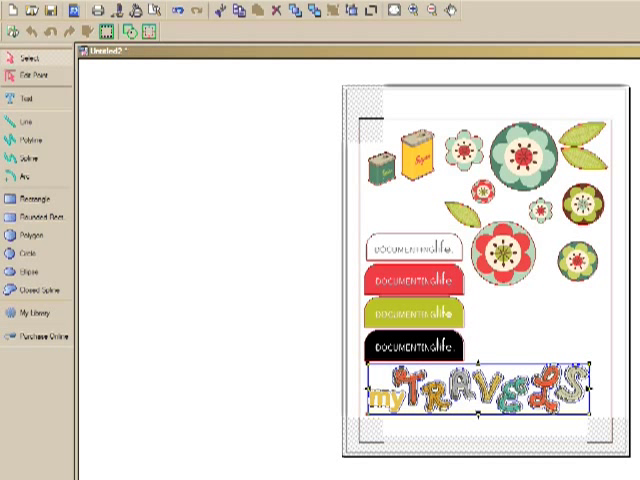
Step: Add the 'Life is too short for traffic' tag and give it smaller size and new X/Y position
left_click(32, 312)
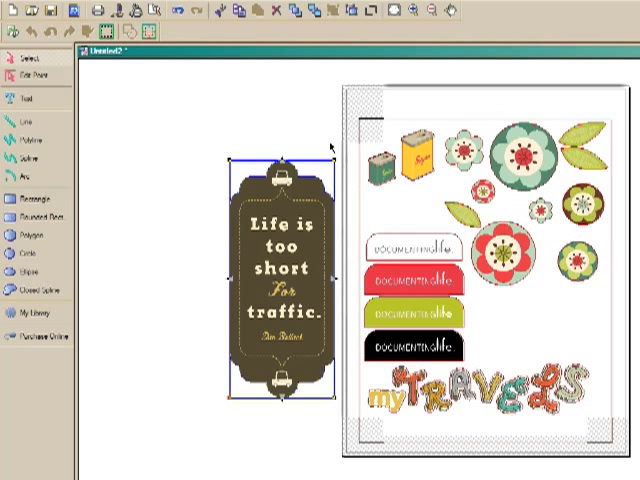
mouse_move(308, 184)
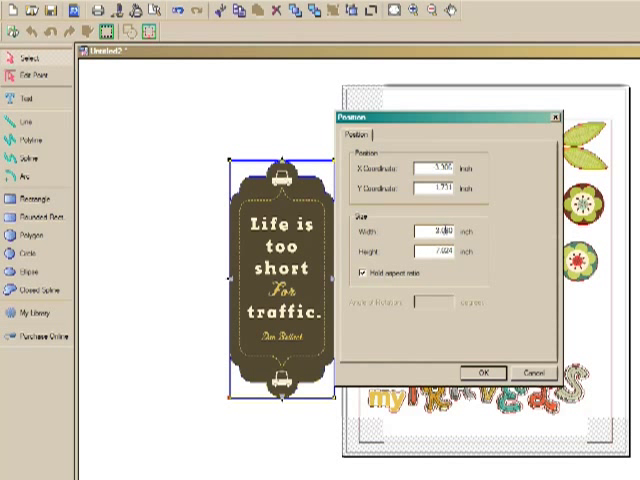
triple_click(432, 250)
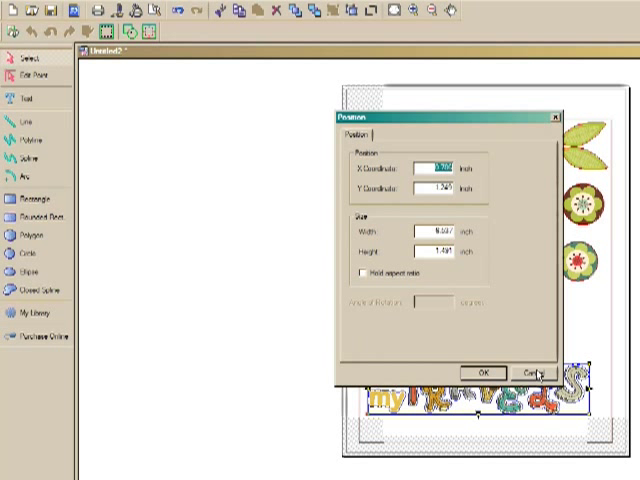
left_click(484, 372)
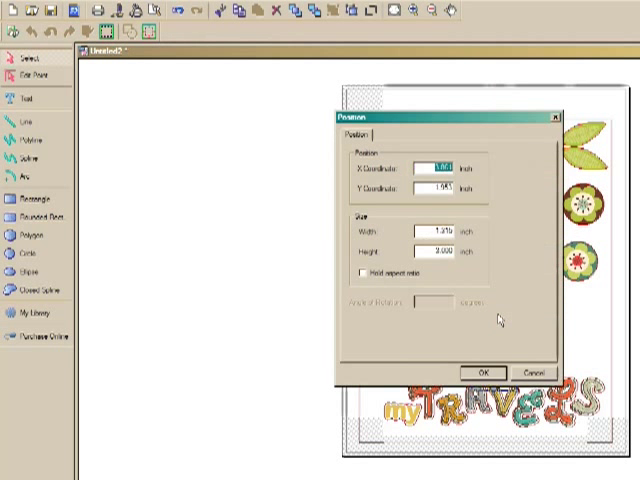
left_click(364, 272)
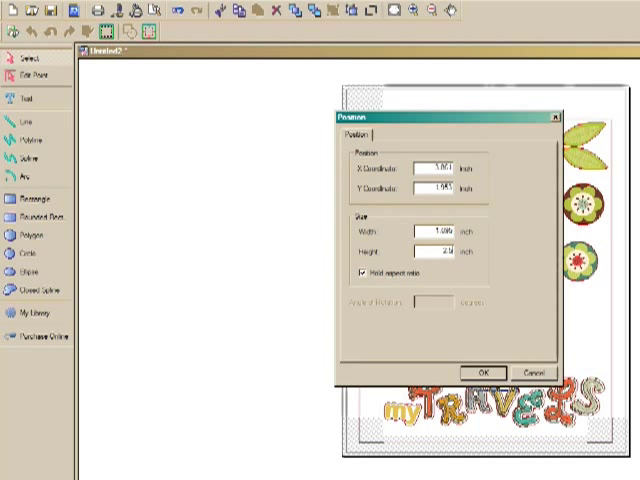
left_click(484, 372)
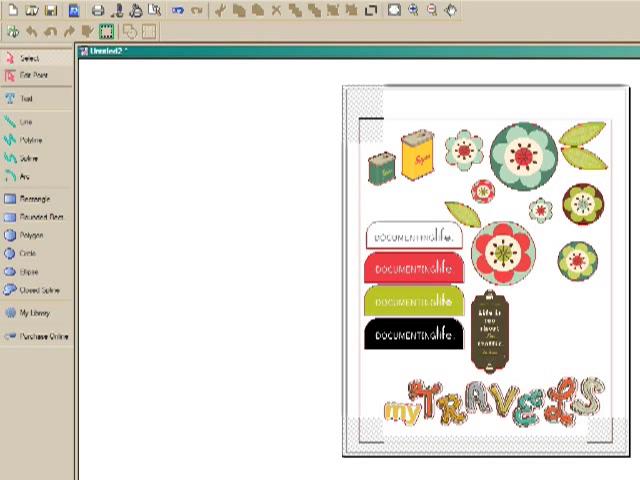
Step: Nudge the quote tag left to make room for the orange bird design beside it
left_click(556, 346)
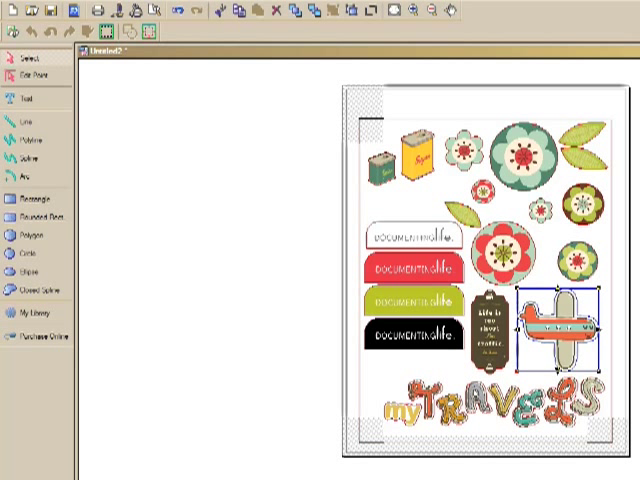
mouse_move(308, 296)
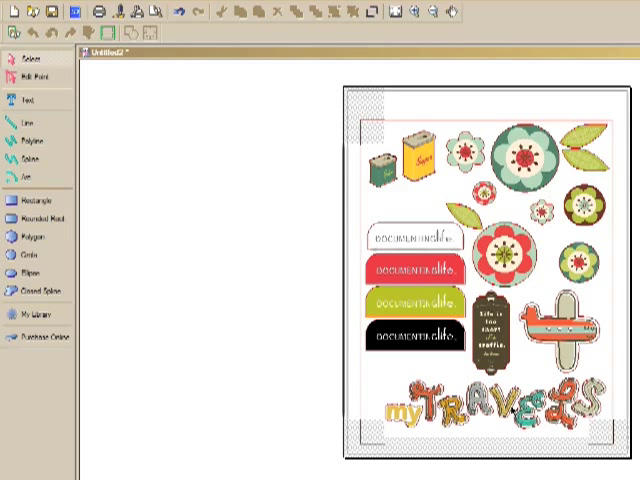
mouse_move(40, 470)
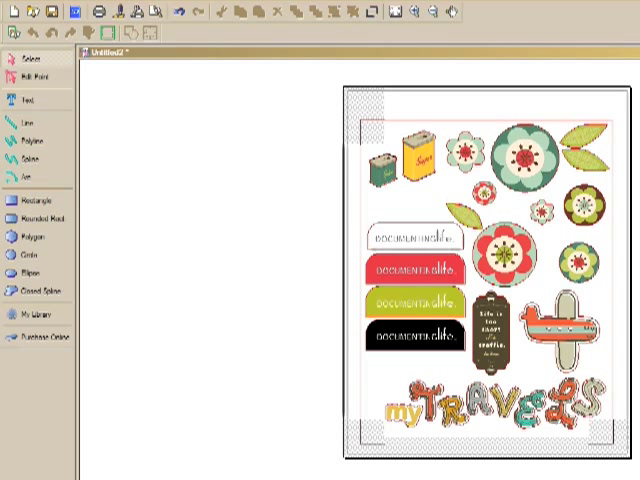
mouse_move(44, 104)
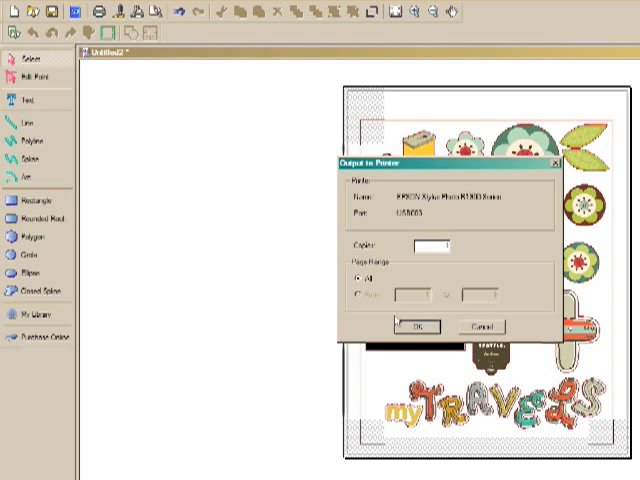
Step: Send the filled page to the printer, then start Output to Cutter
left_click(414, 328)
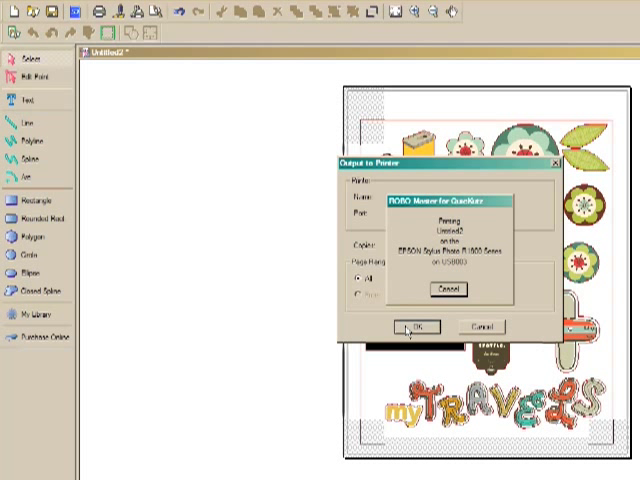
left_click(412, 328)
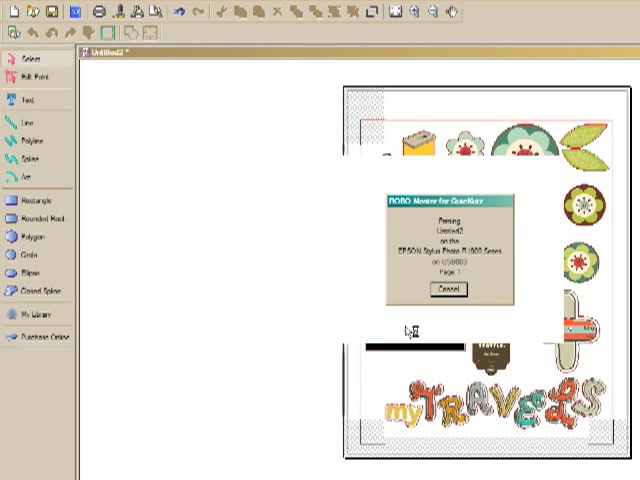
left_click(448, 292)
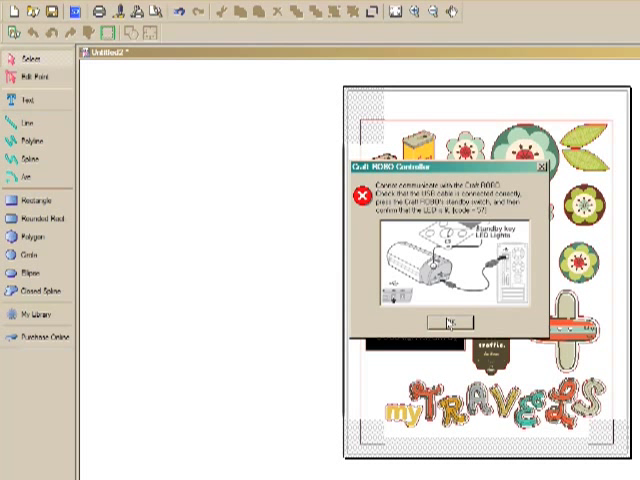
Step: Continue past the connection notice and switch on Detect Registration Marks in Craft ROBO Controller
left_click(446, 322)
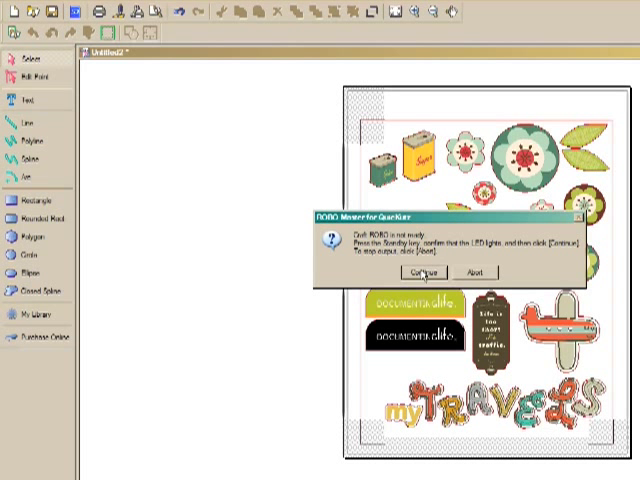
left_click(414, 272)
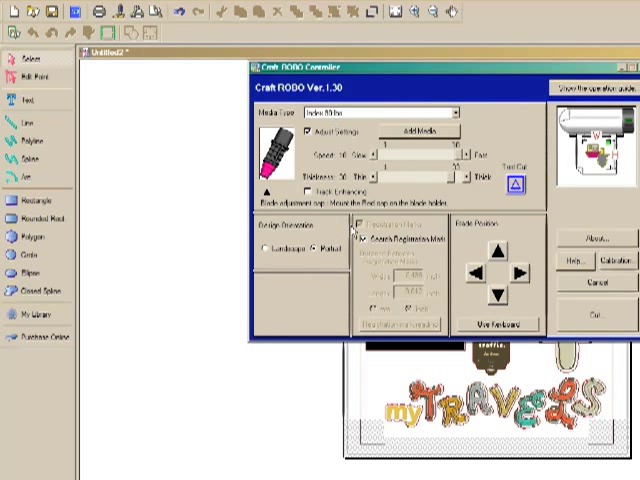
left_click(366, 236)
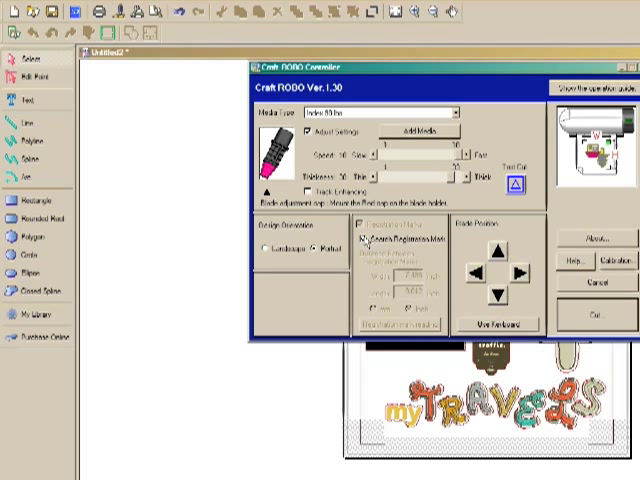
mouse_move(524, 288)
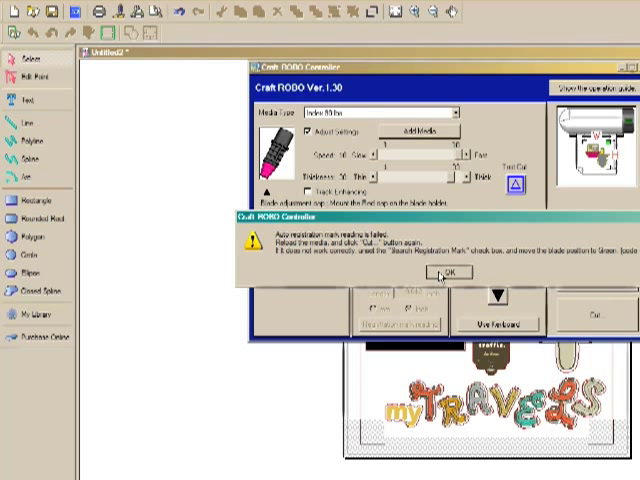
left_click(454, 272)
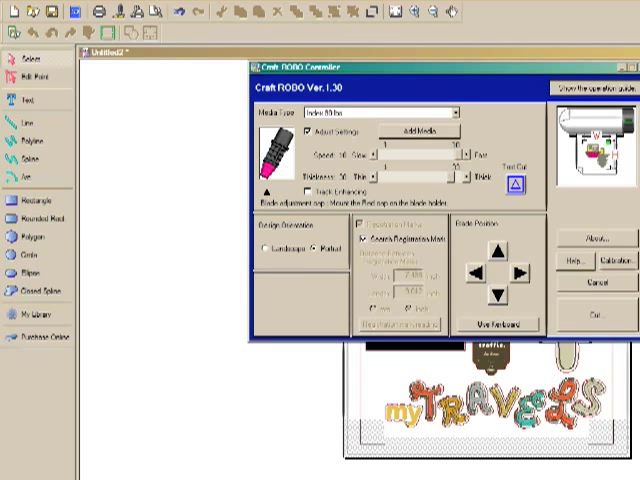